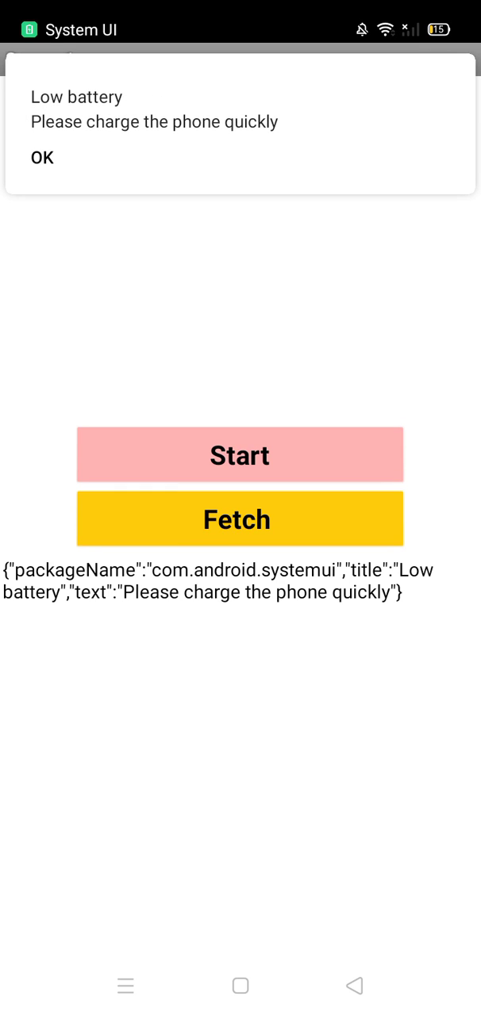
Step: Dismiss the Low battery alert with OK
left_click(42, 157)
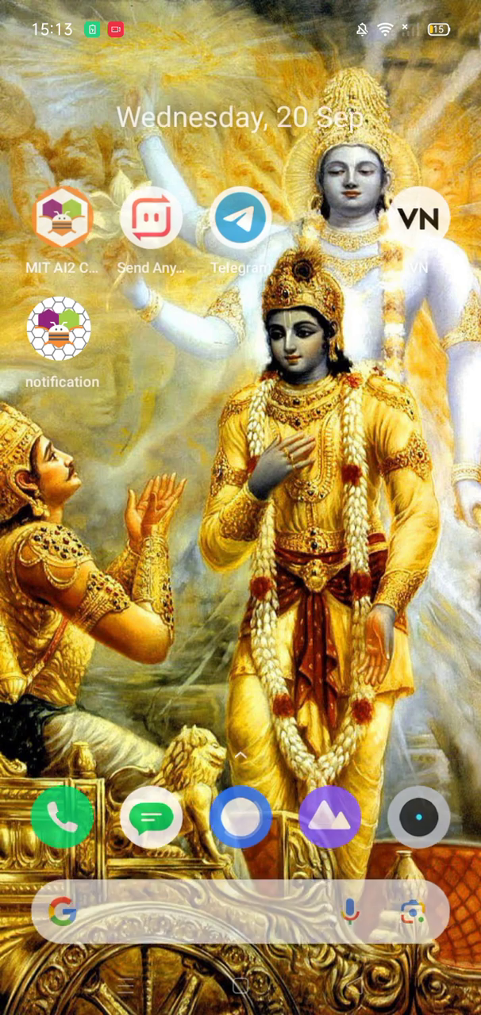
Step: Open Clock from the app drawer and start the 6-second timer
scroll("up", 3)
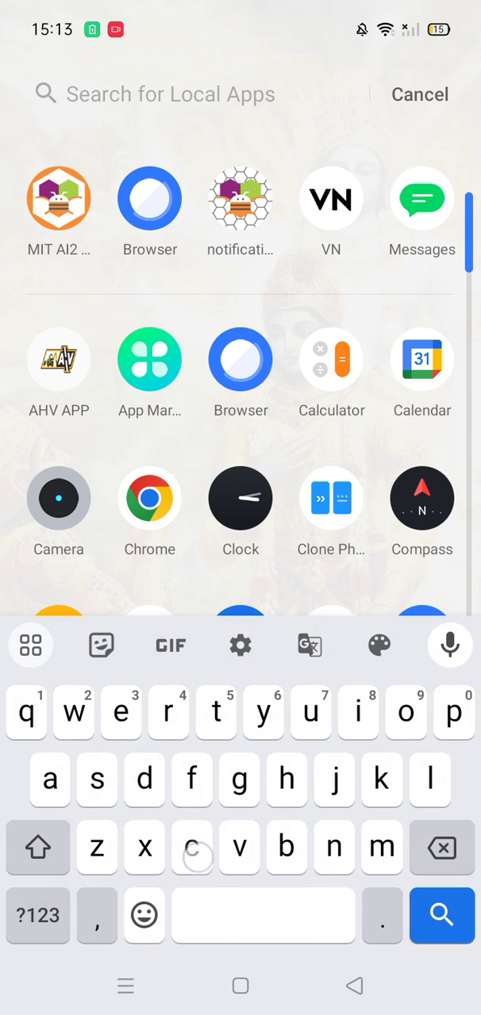
left_click(240, 499)
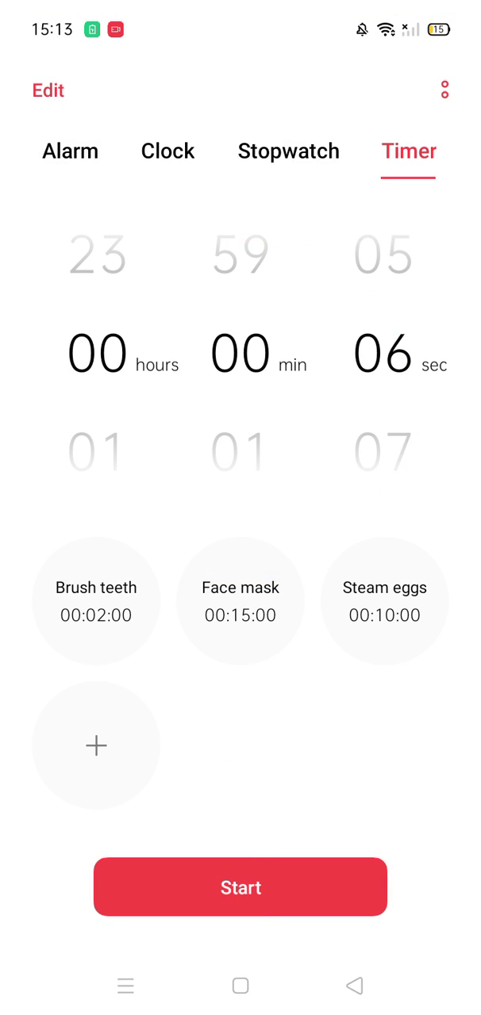
left_click(240, 886)
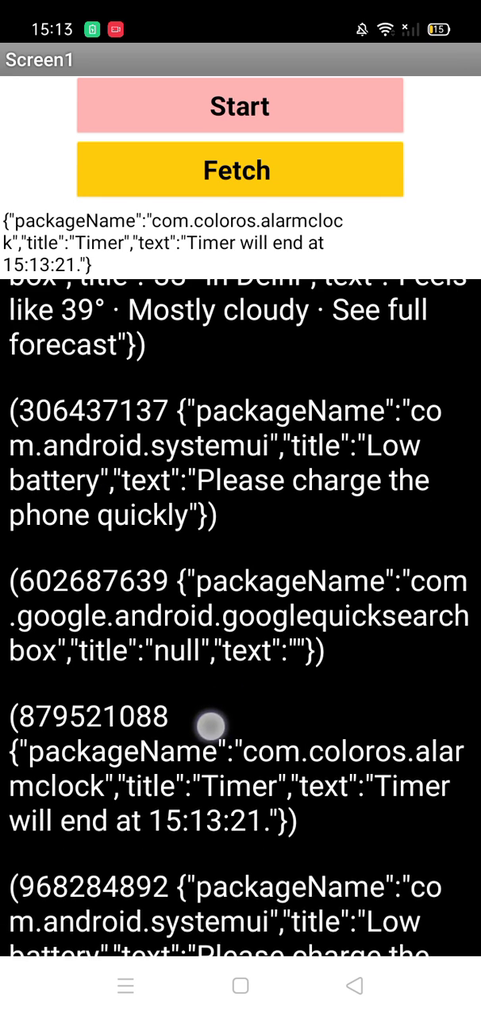
Step: Scroll the fetched notification list and select the Delhi weather entry
scroll("down", 3)
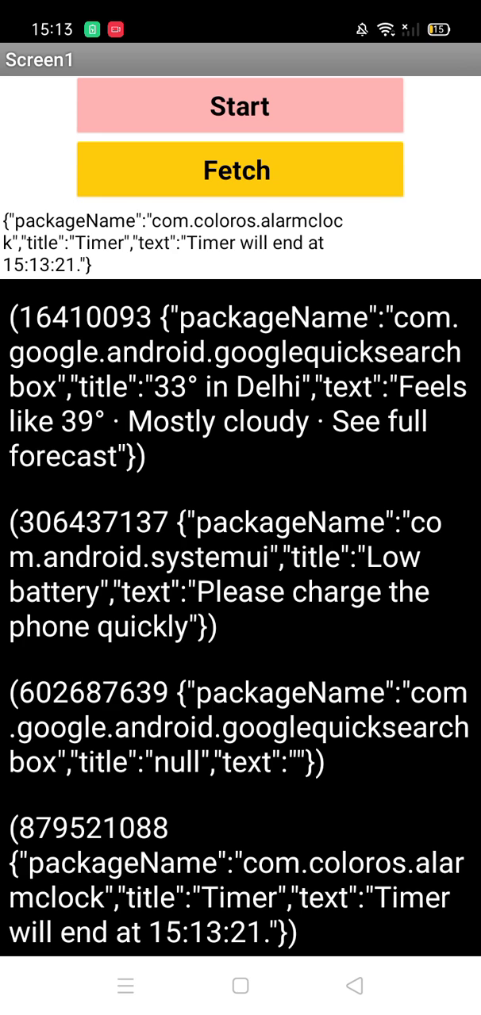
scroll("down", 3)
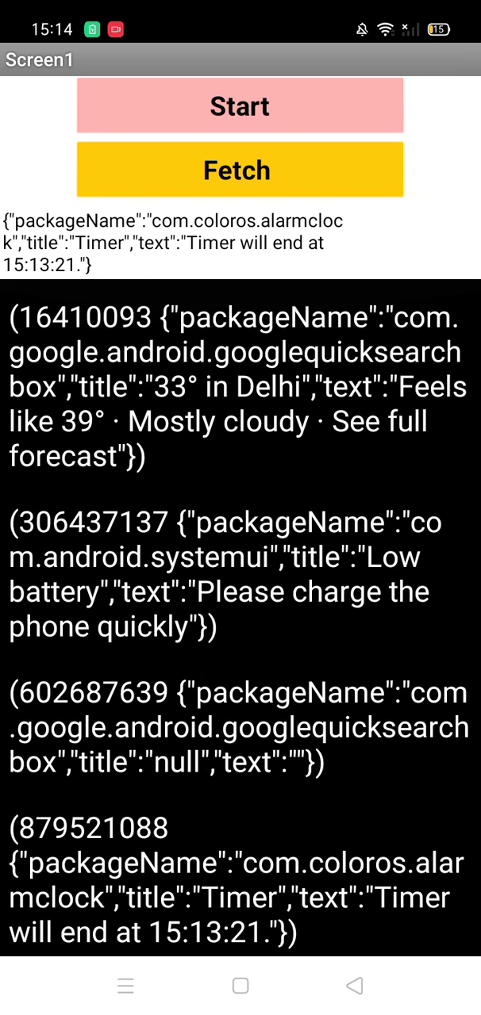
left_click(238, 387)
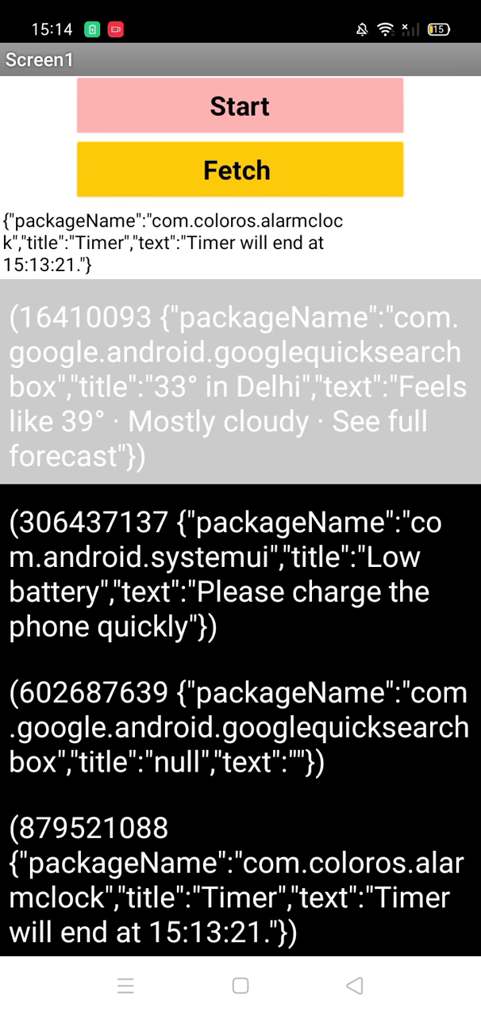